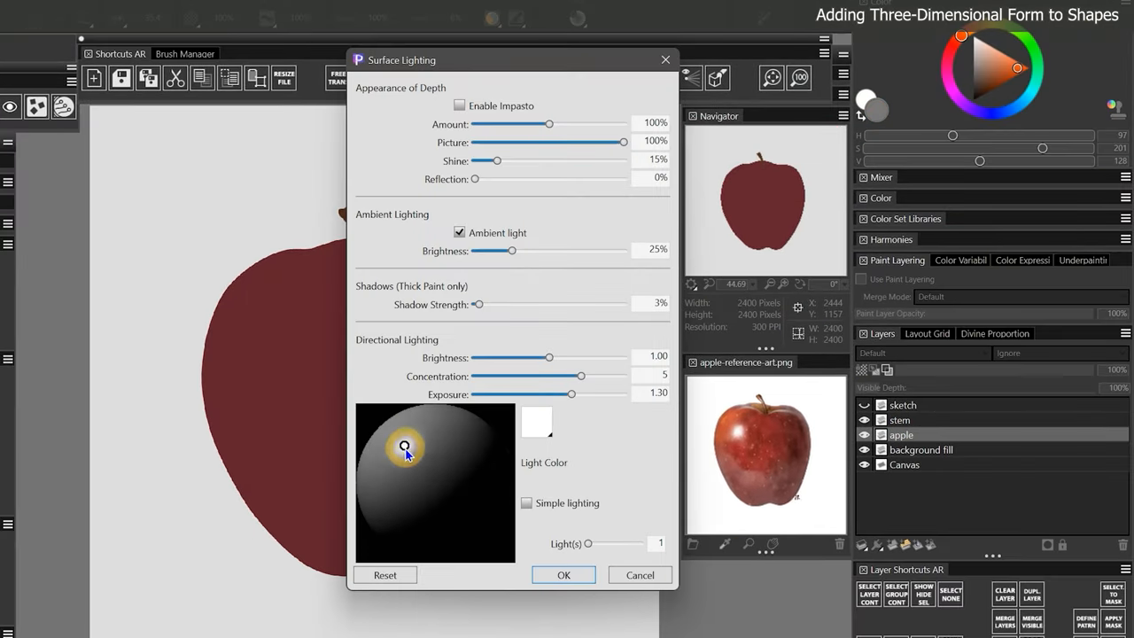
Confirm the Surface Lighting settings to round the grayscale apple's shading.
left_click(563, 574)
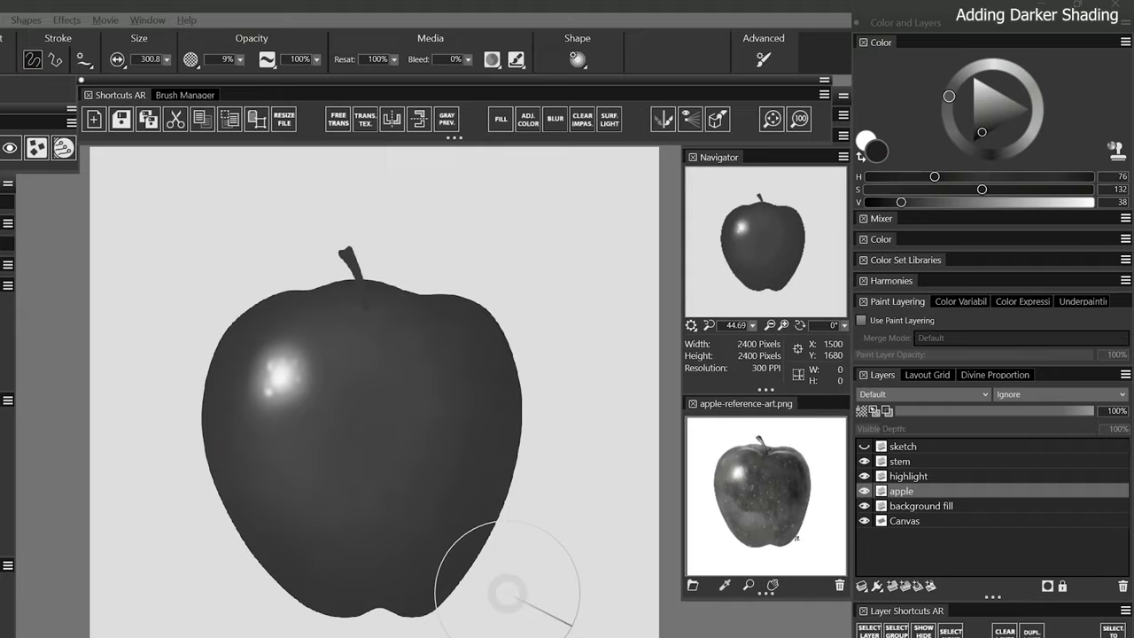